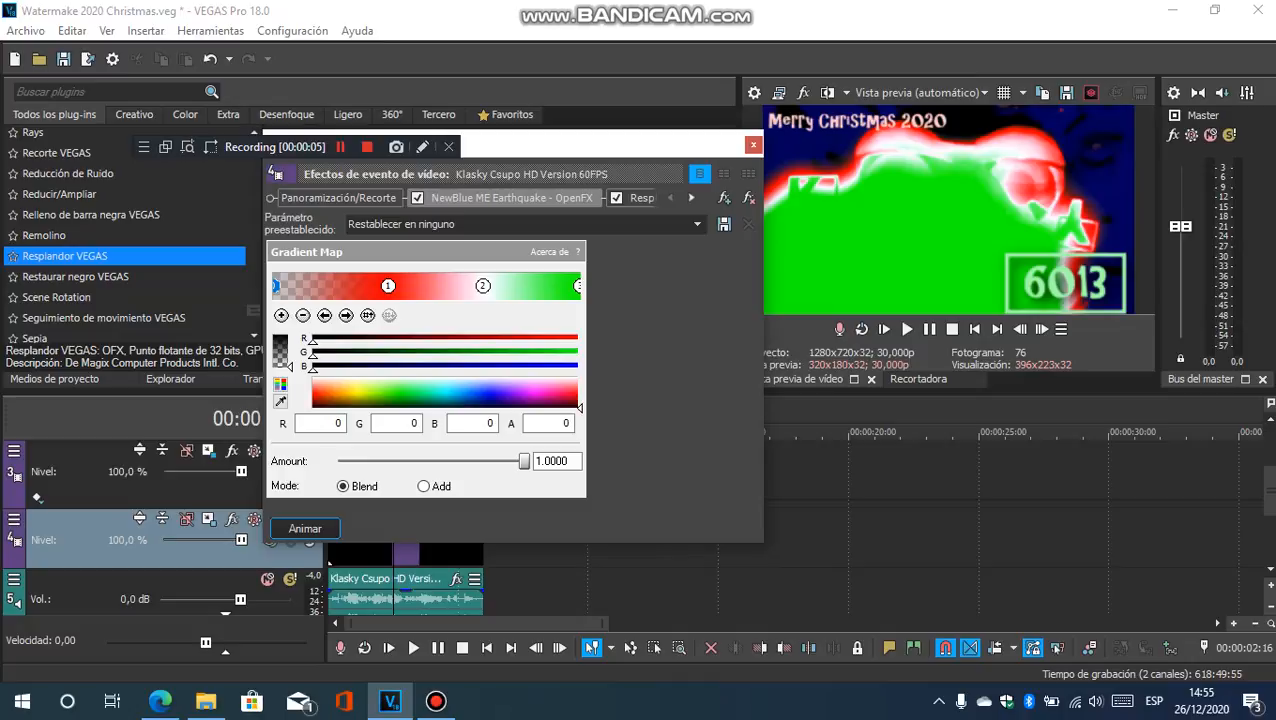
# Review the NewBlue ME Earthquake effect settings, then close the Video Event FX window.
pyautogui.click(380, 197)
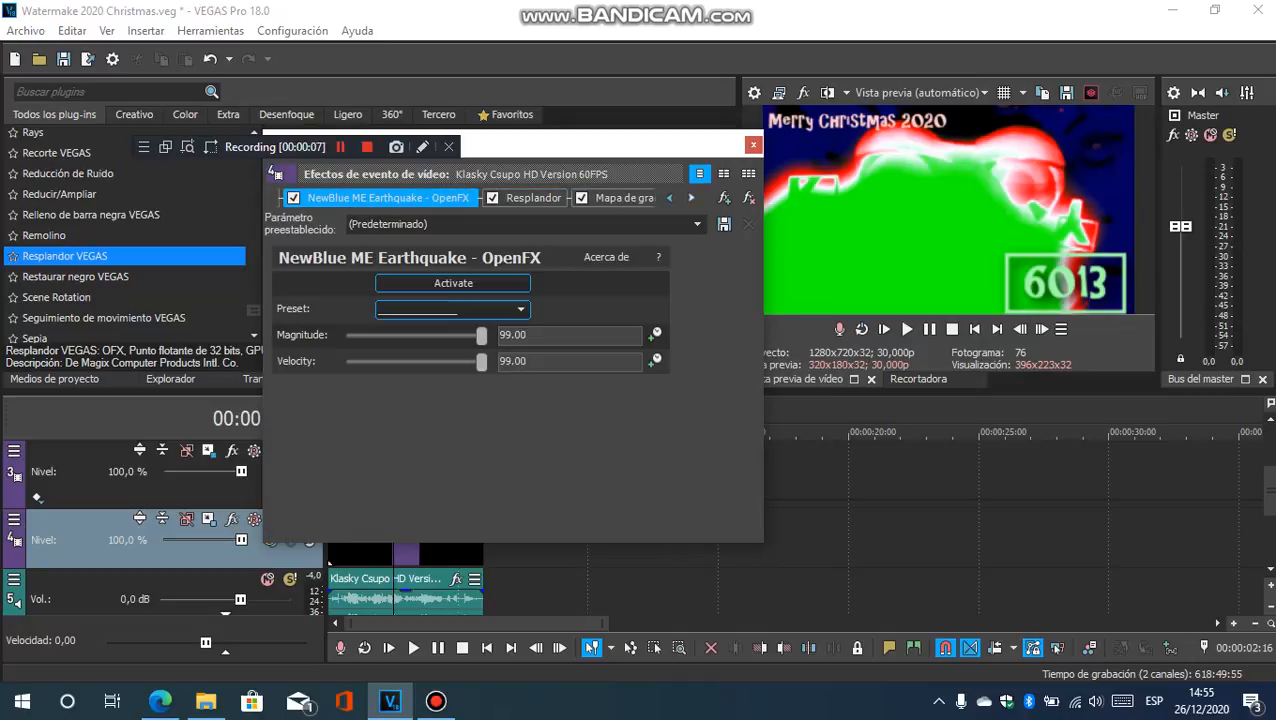
pyautogui.click(533, 197)
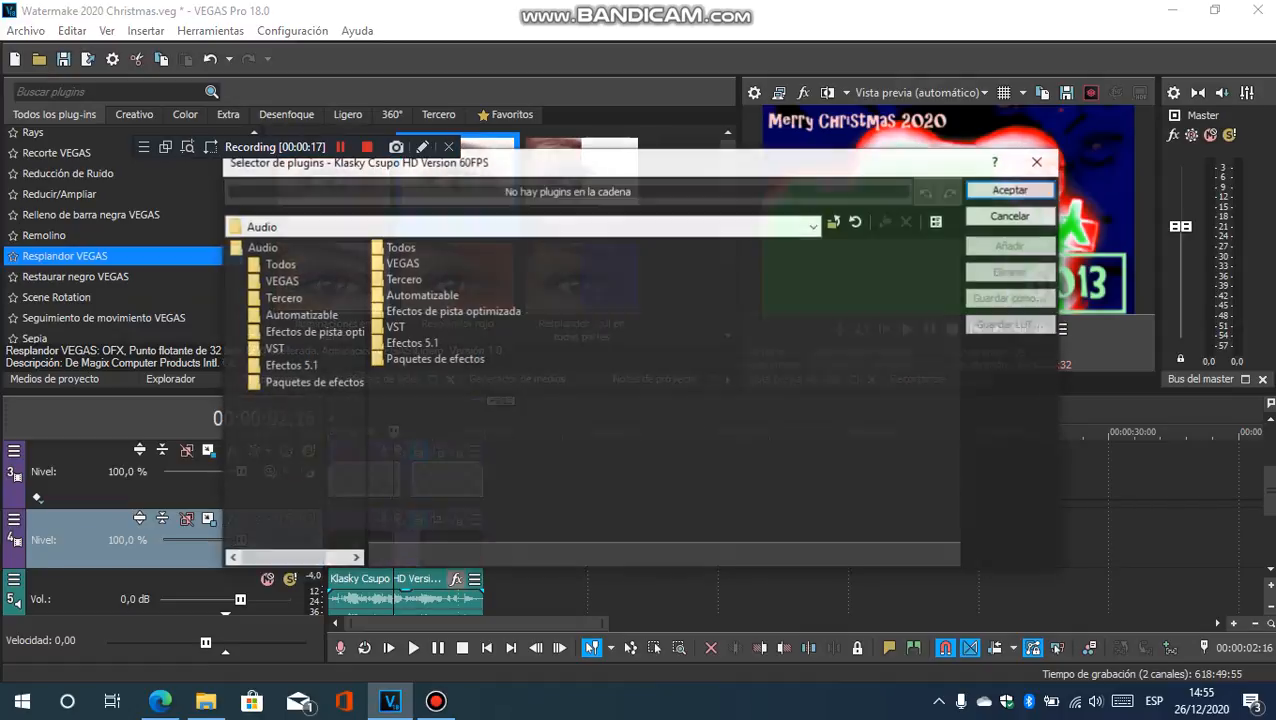
# Add Chorus, Chorus, ExpressFX Distortion, IL Vocodex (demo) and Effect to the audio chain.
pyautogui.click(279, 263)
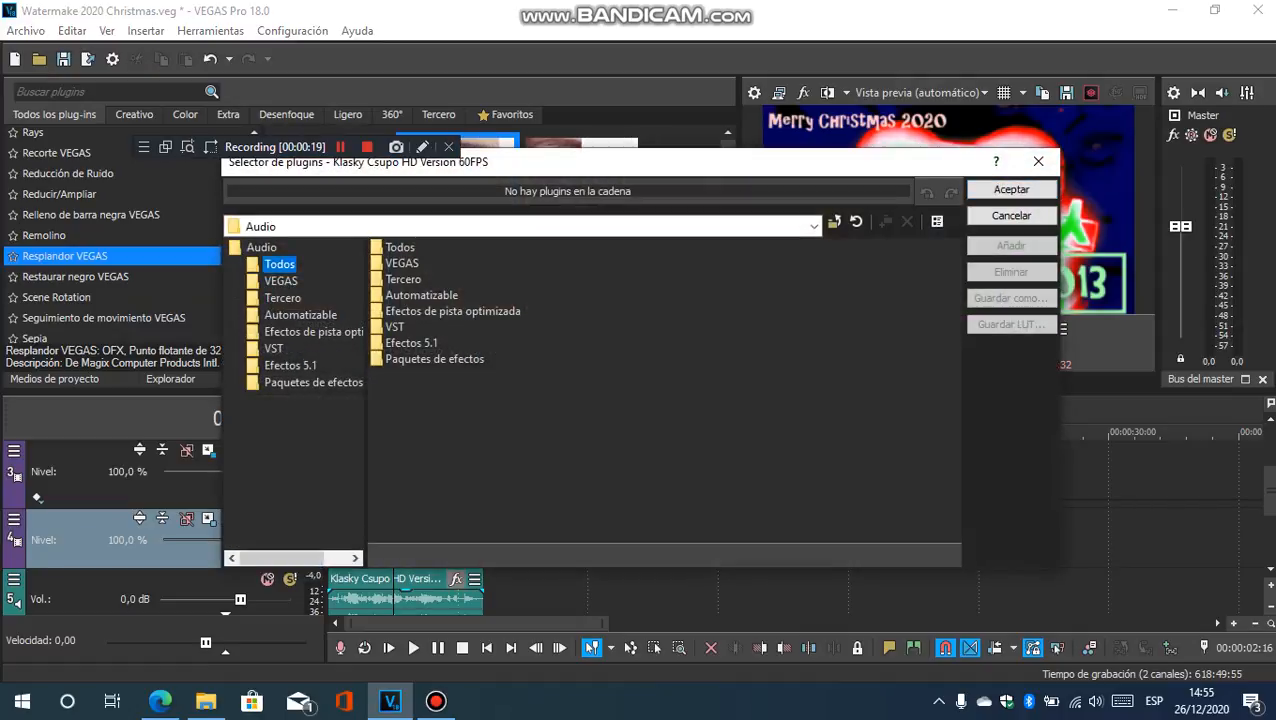
pyautogui.click(279, 263)
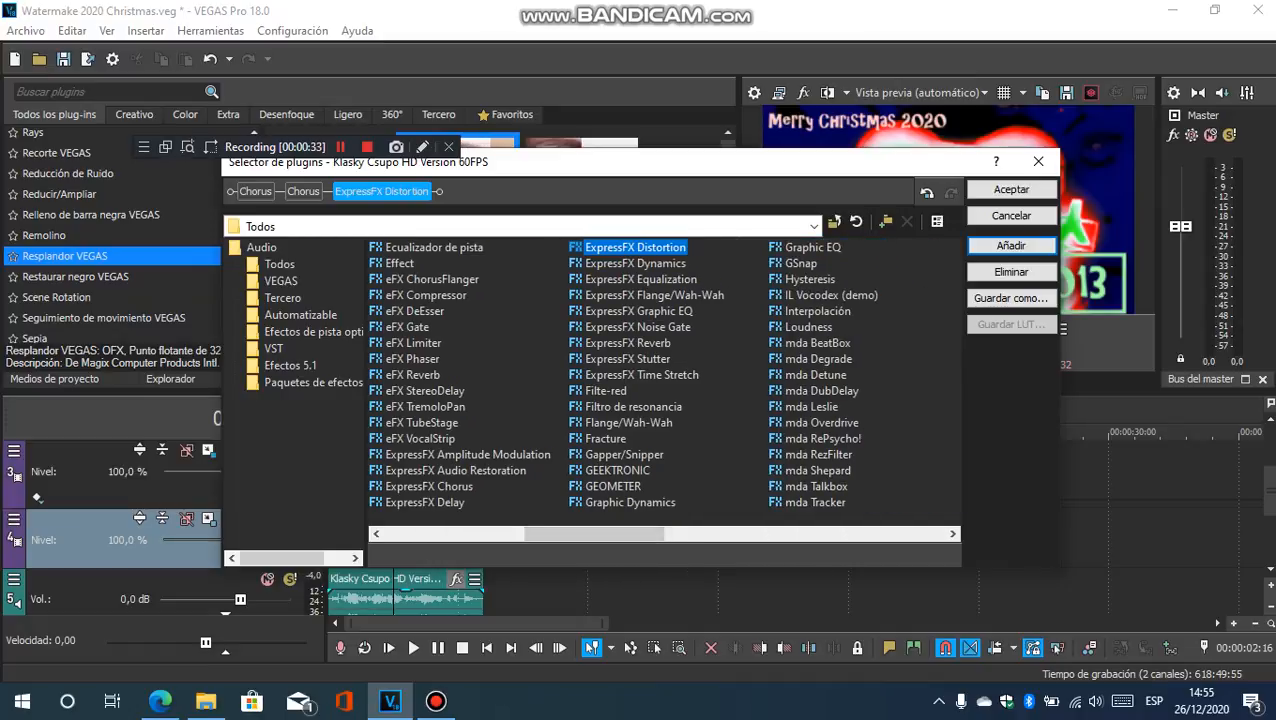
pyautogui.click(831, 295)
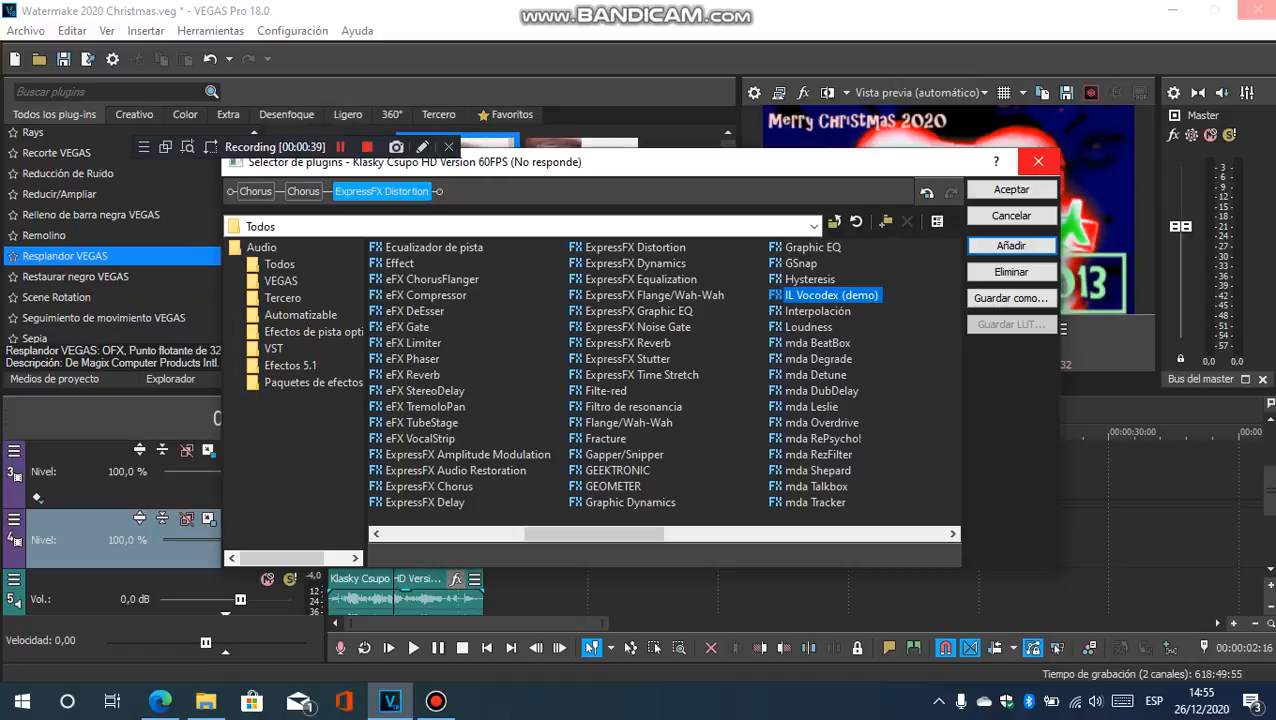
pyautogui.click(1010, 245)
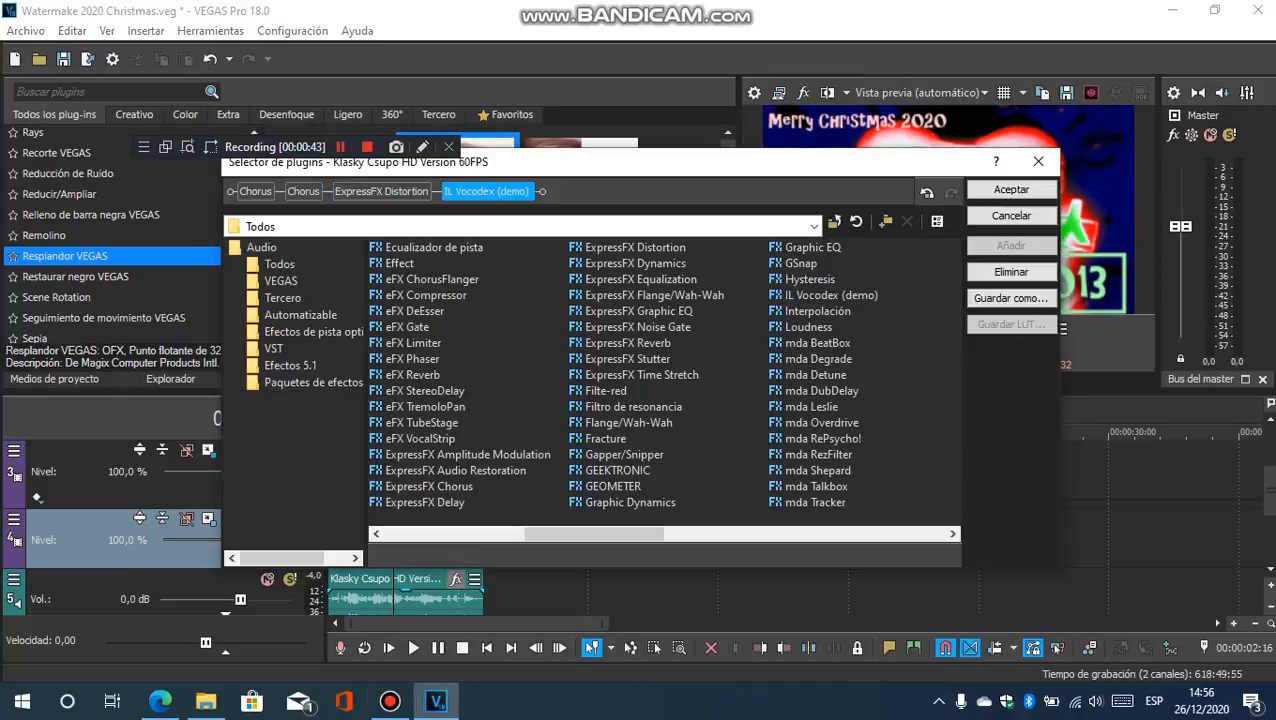
pyautogui.click(400, 263)
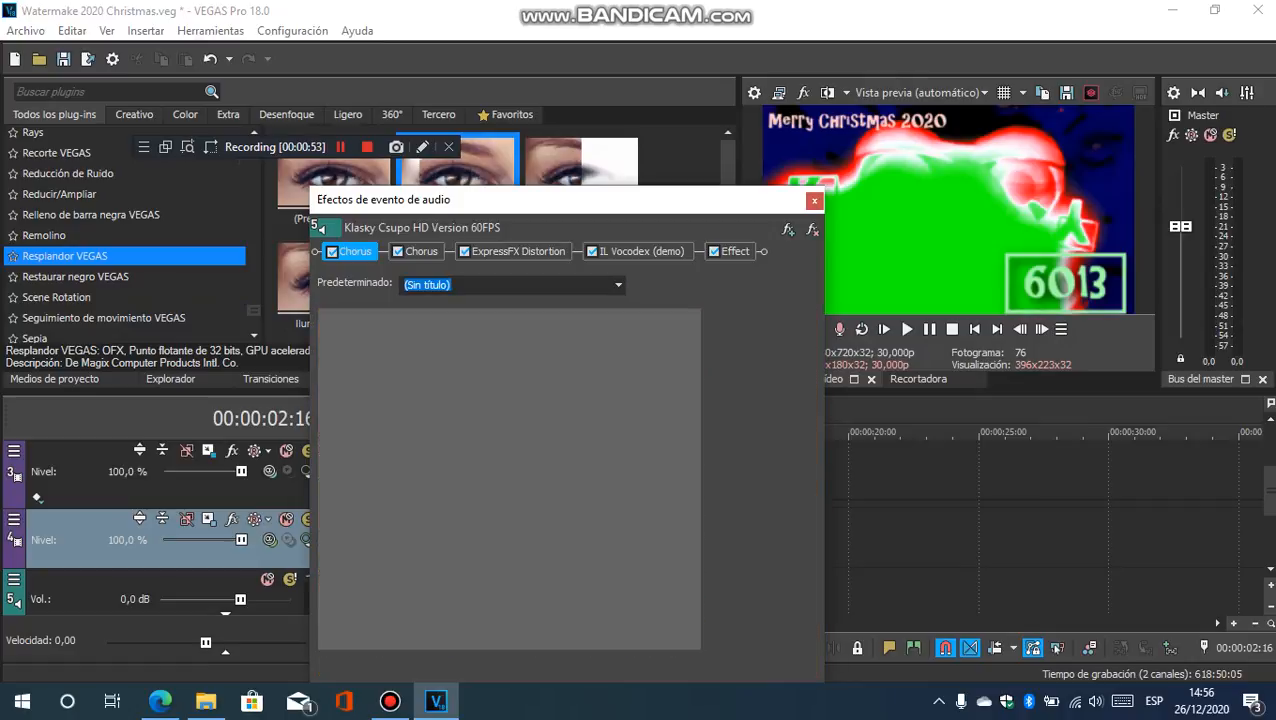
# Browse the second Chorus presets, then show the IL Vocodex (demo) settings and presets.
pyautogui.click(617, 285)
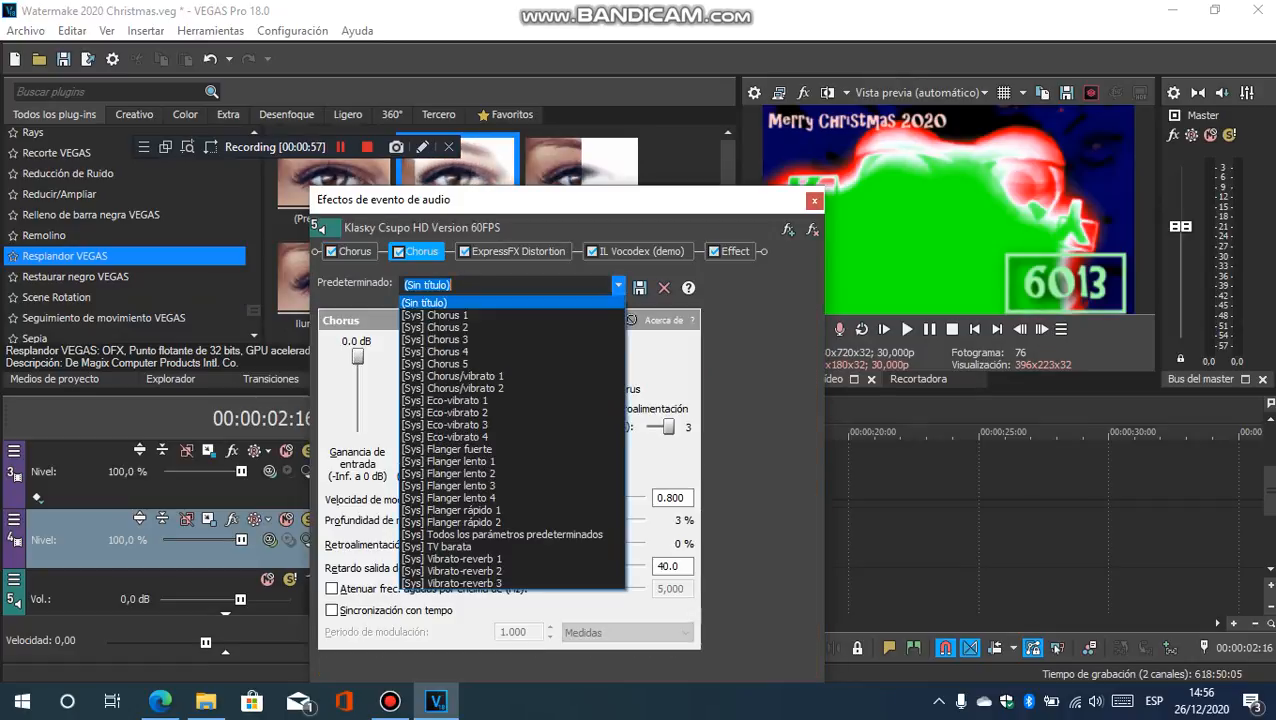
pyautogui.click(517, 251)
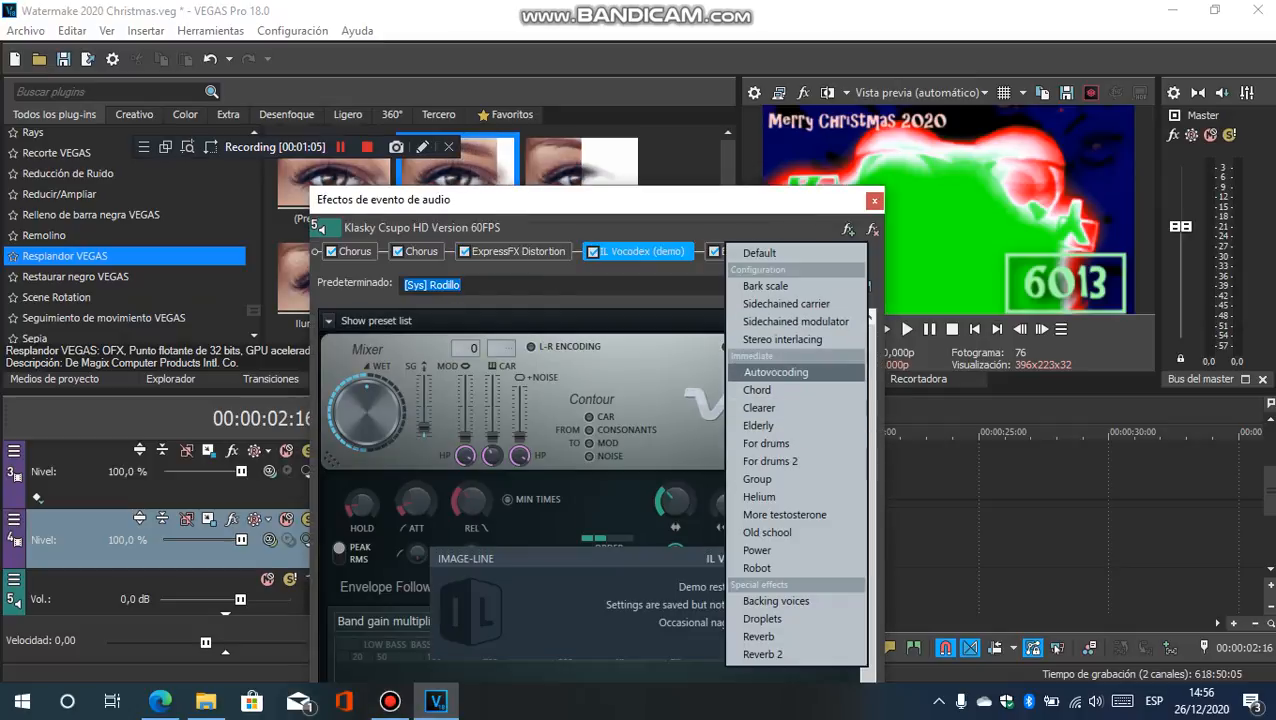
# Show the Orange Vocoder settings on the Effect tab and open its Predeterminado preset list.
pyautogui.click(776, 371)
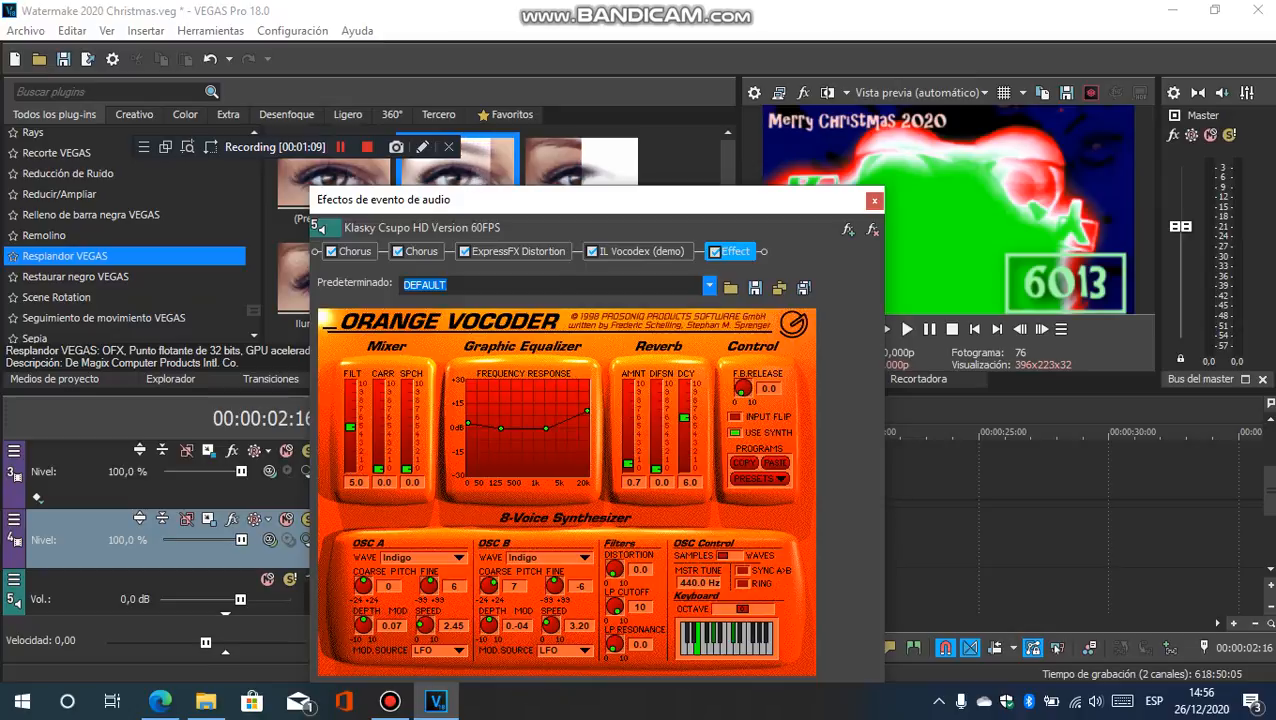
pyautogui.click(709, 285)
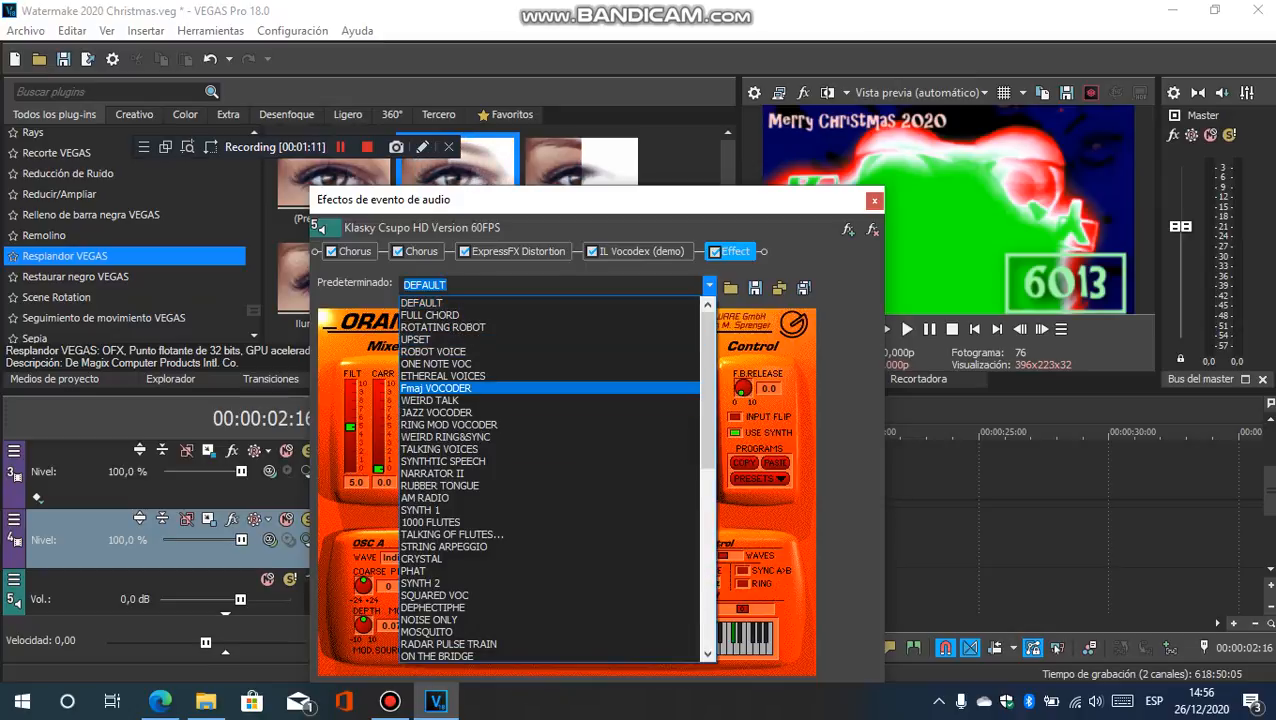